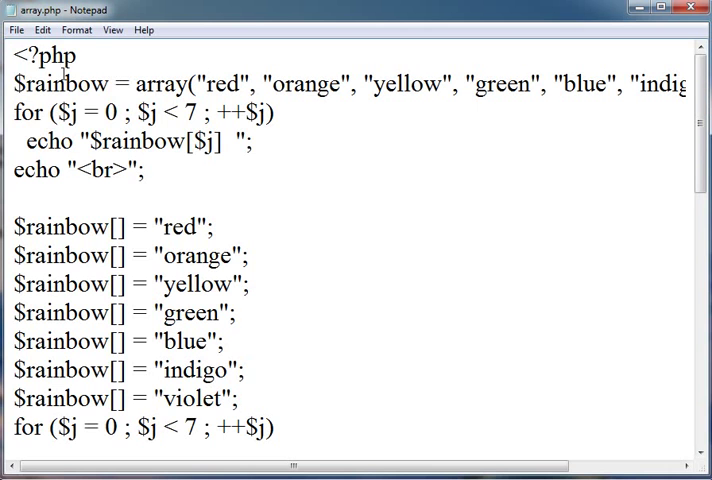
- Work in the Internet Explorer window's toolbar and address area to reach the localhost tutorial location
double_click(54, 82)
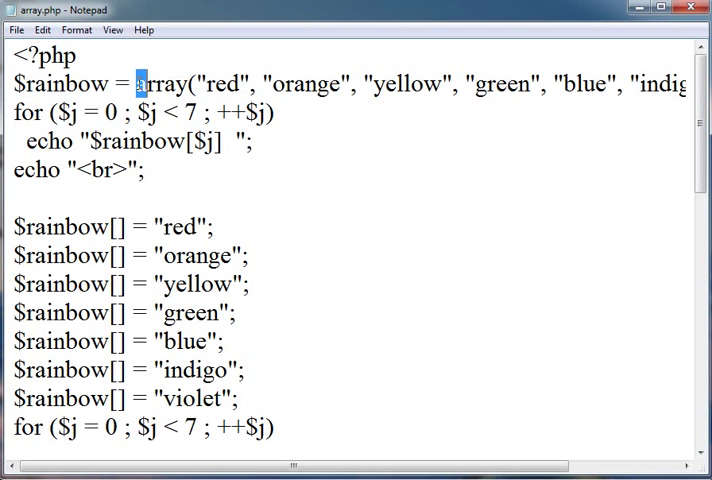
double_click(166, 84)
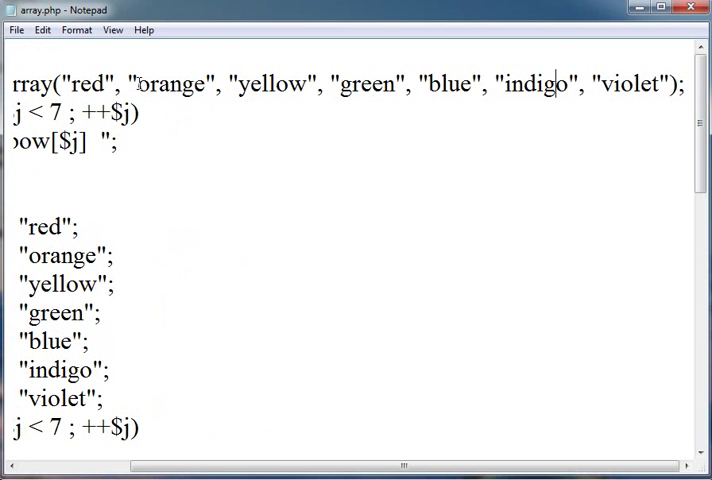
scroll(left, 3)
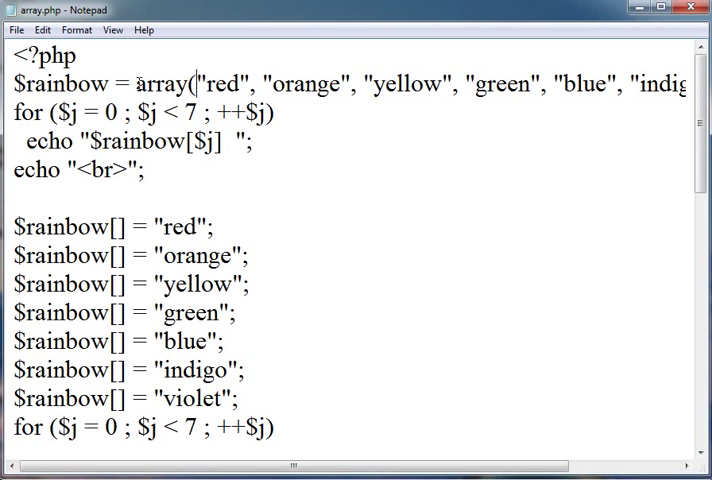
double_click(228, 76)
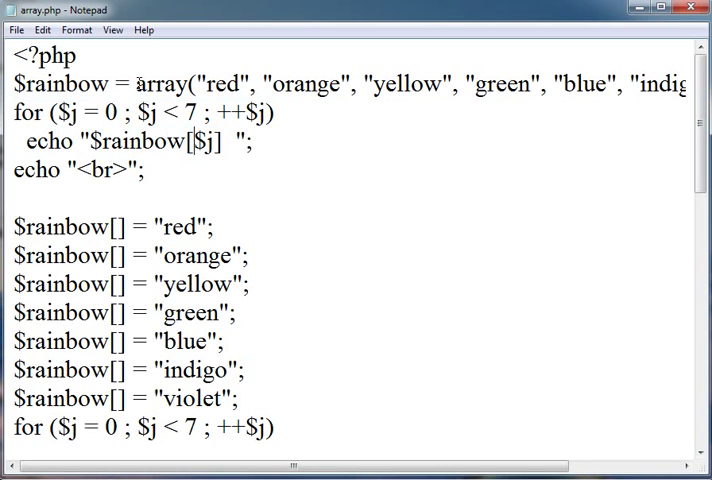
double_click(202, 140)
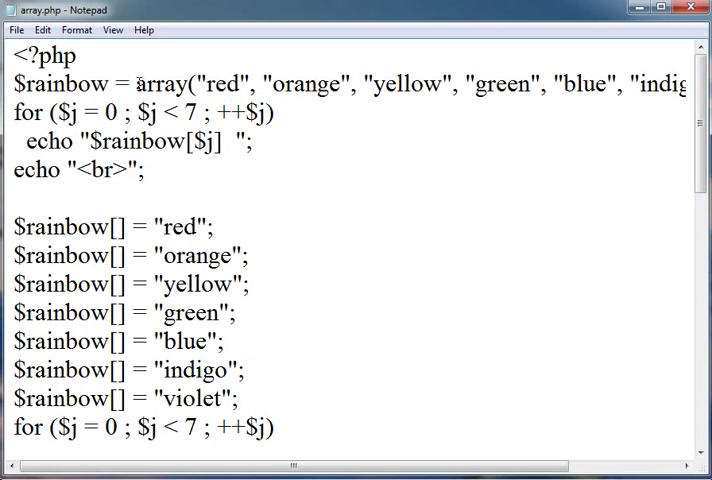
click(218, 140)
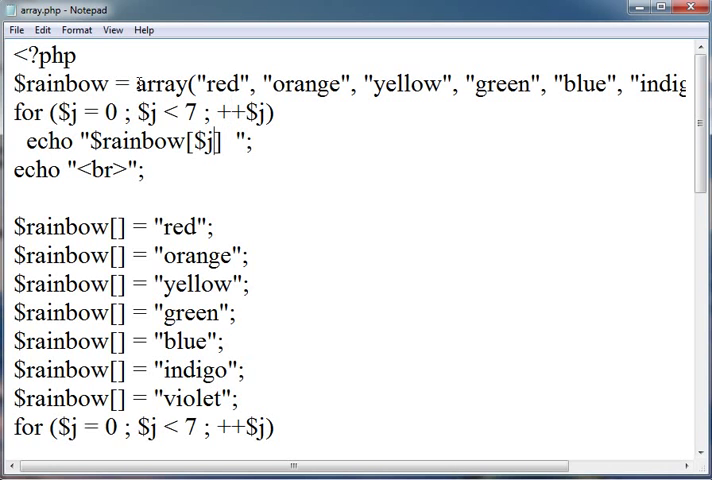
double_click(204, 140)
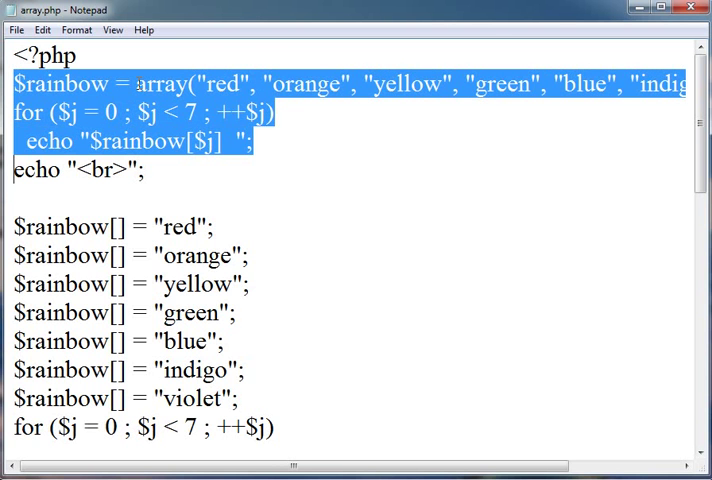
click(16, 198)
text(echo "$rainbow[$j]  ";)
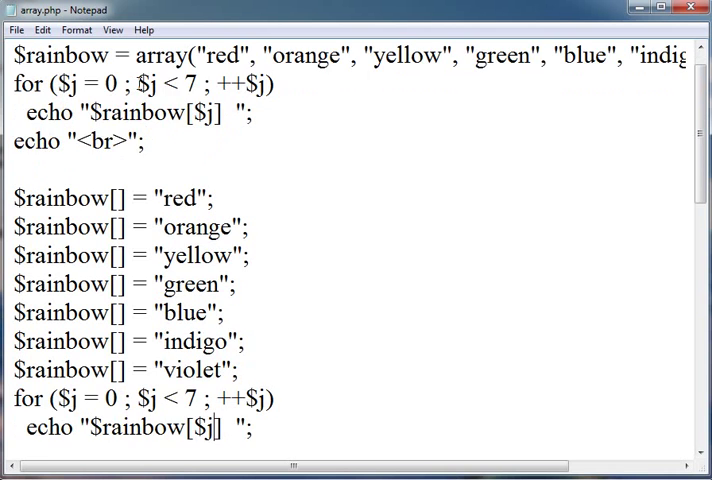
scroll(down, 3)
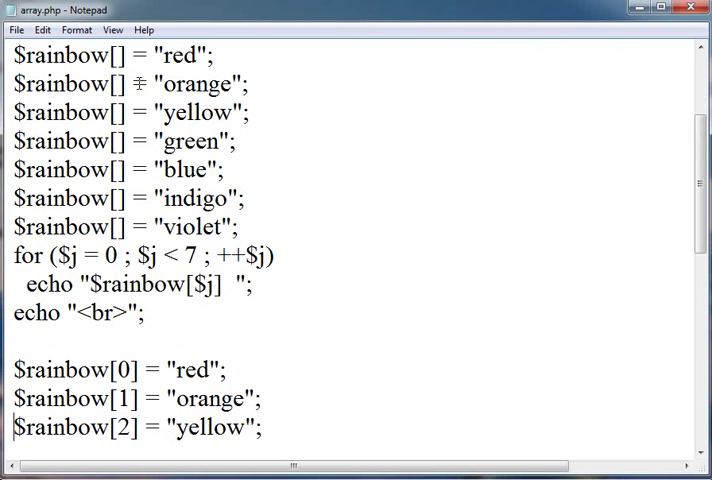
scroll(down, 3)
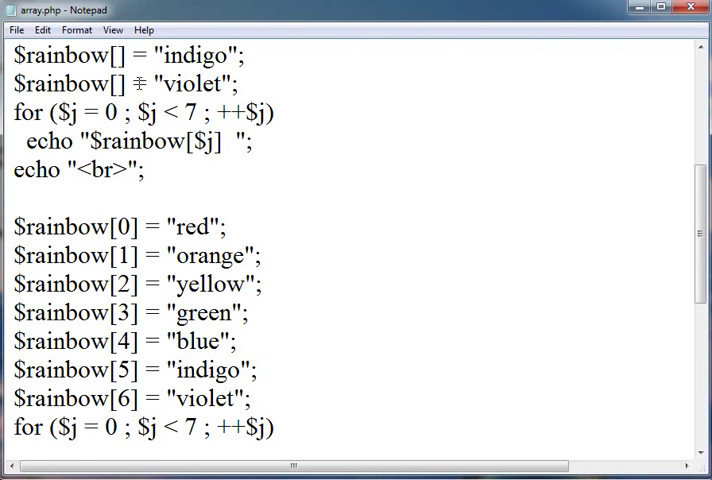
click(136, 396)
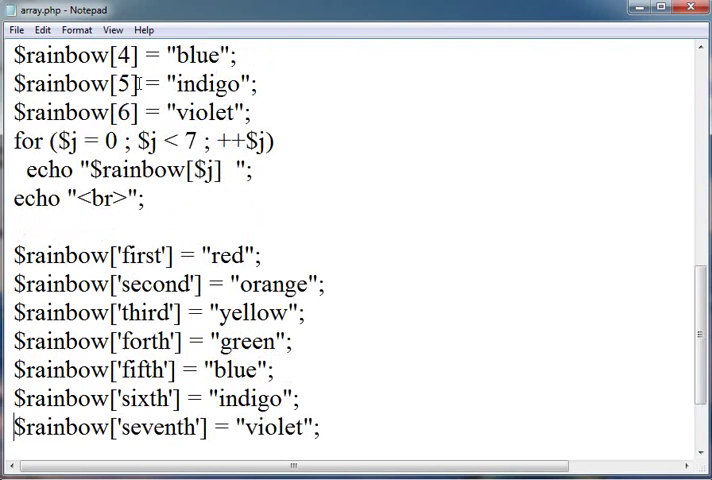
scroll(down, 3)
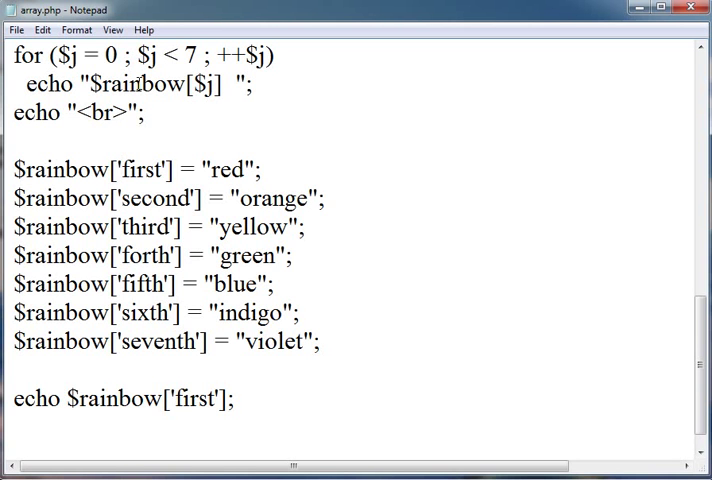
double_click(144, 168)
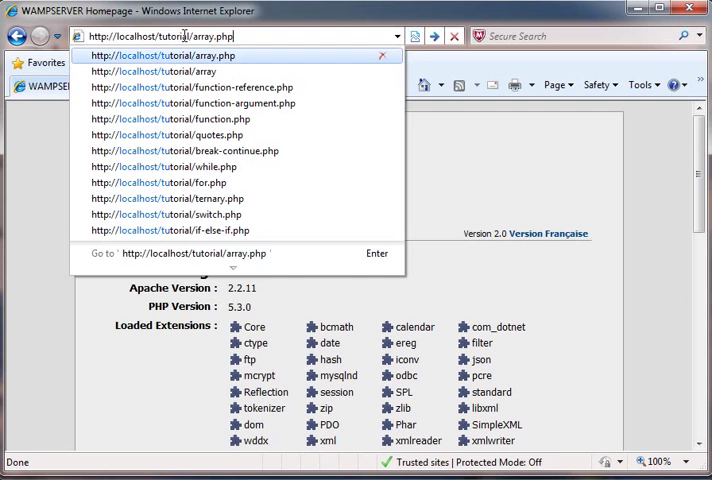
click(172, 56)
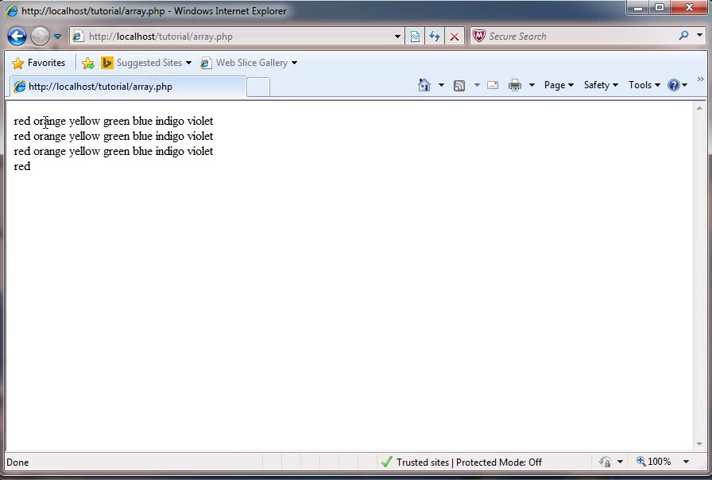
mouse_move(170, 120)
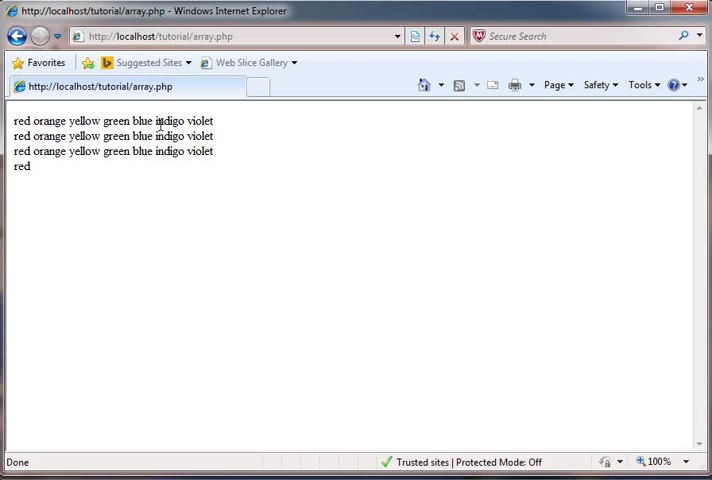
mouse_move(220, 158)
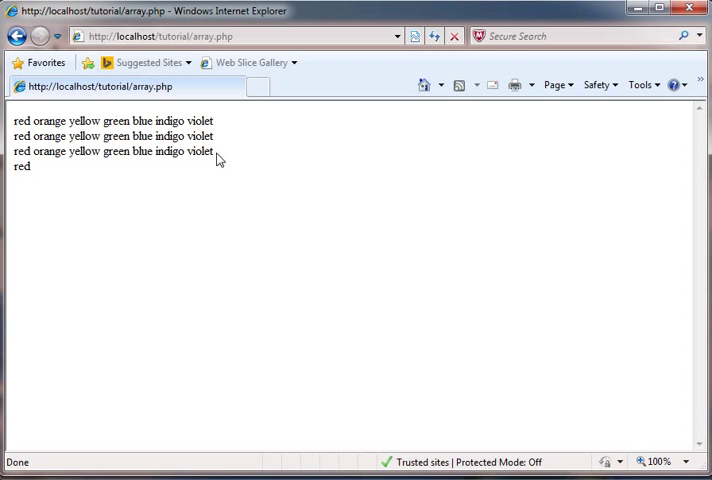